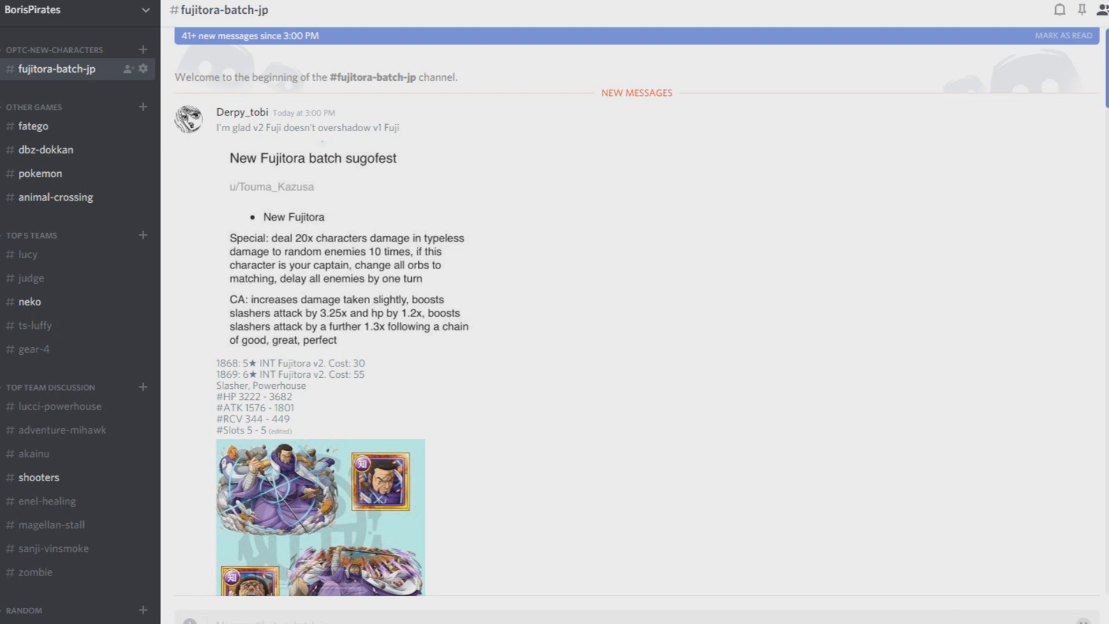
{"action": "mouse_move", "coordinate": [53, 524]}
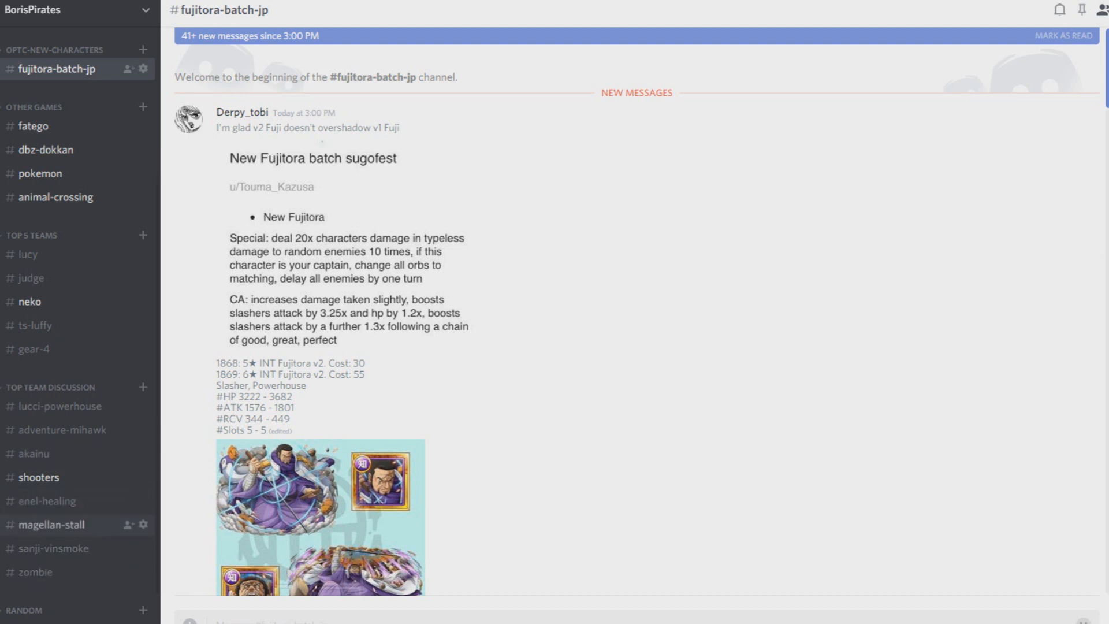
{"action": "mouse_move", "coordinate": [46, 500]}
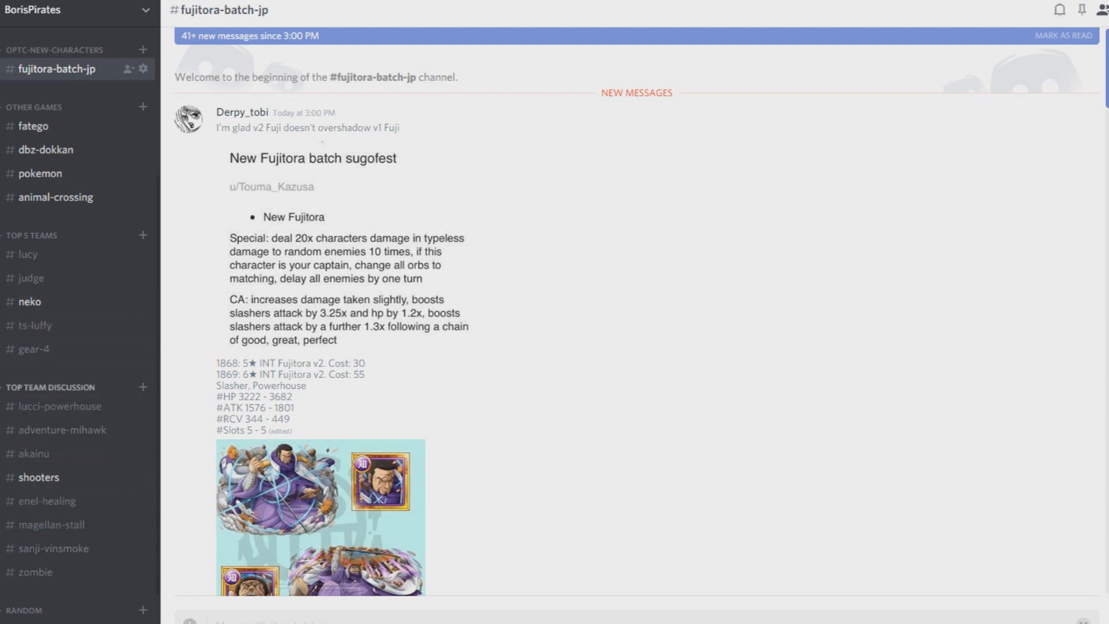
Collapse the OPTC category so Other Games channels like yugioh-duel-links, digimon and bleach show
{"action": "scroll", "scroll_direction": "up", "scroll_amount": 3}
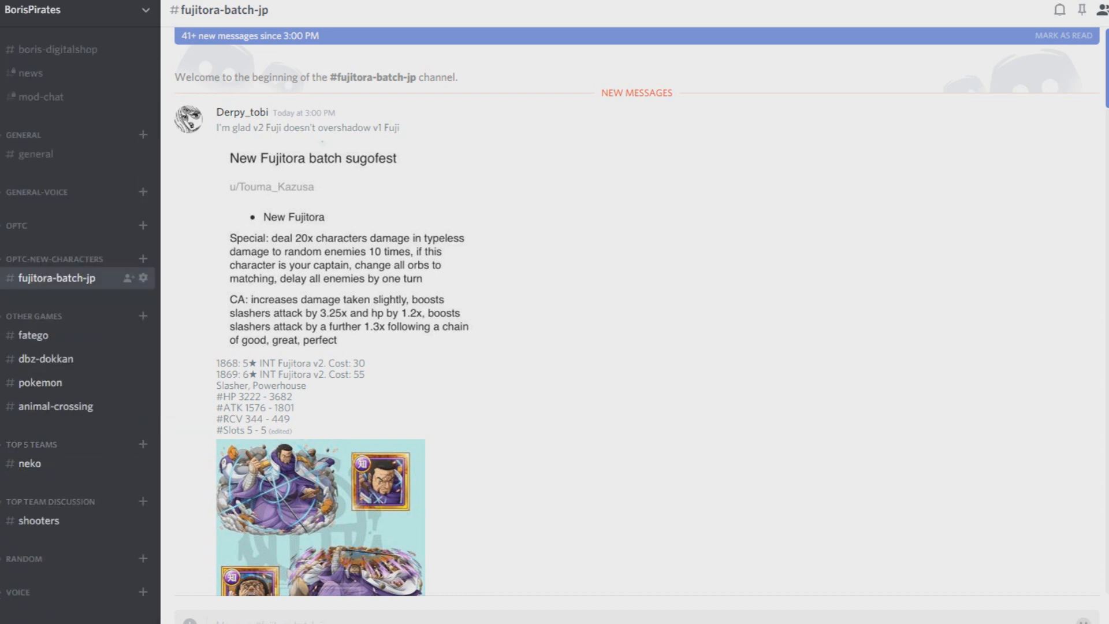
{"action": "mouse_move", "coordinate": [30, 463]}
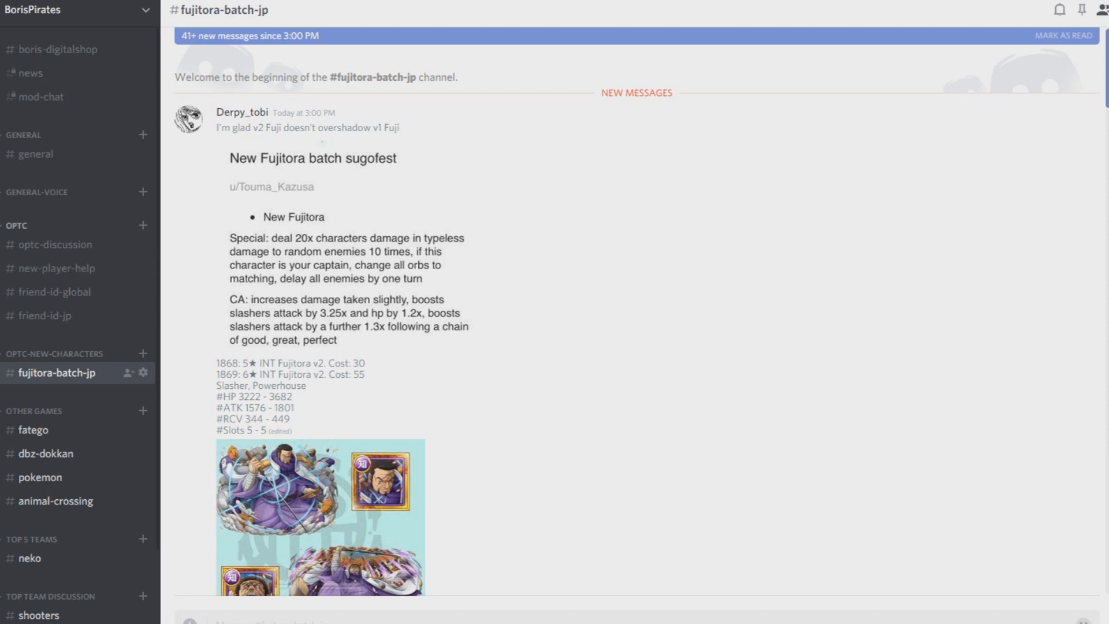
{"action": "left_click", "coordinate": [16, 226]}
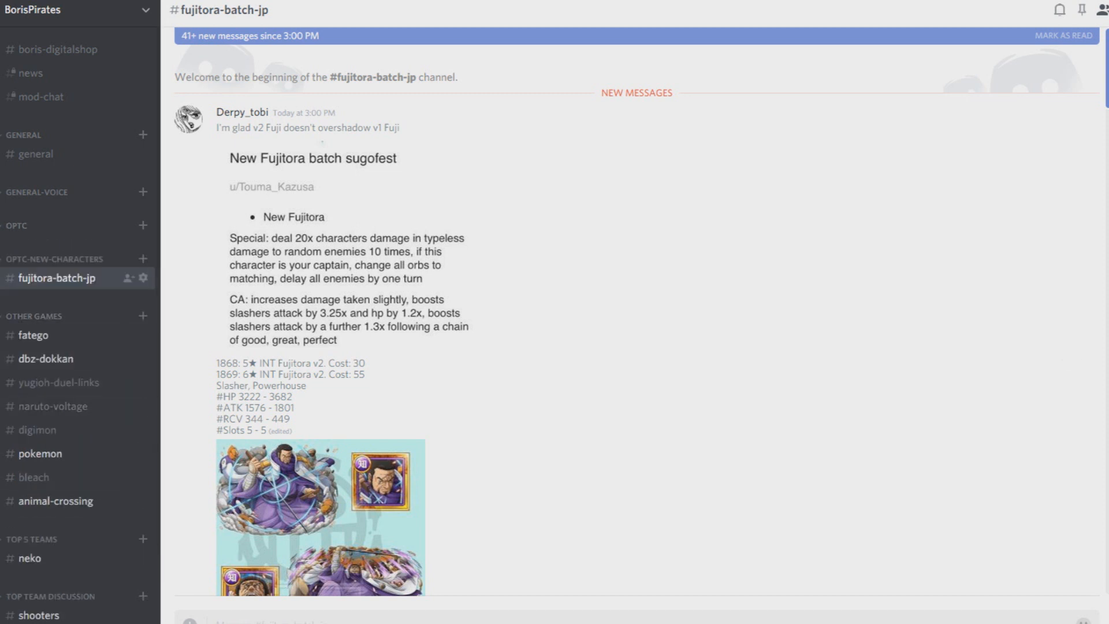
{"action": "mouse_move", "coordinate": [1067, 144]}
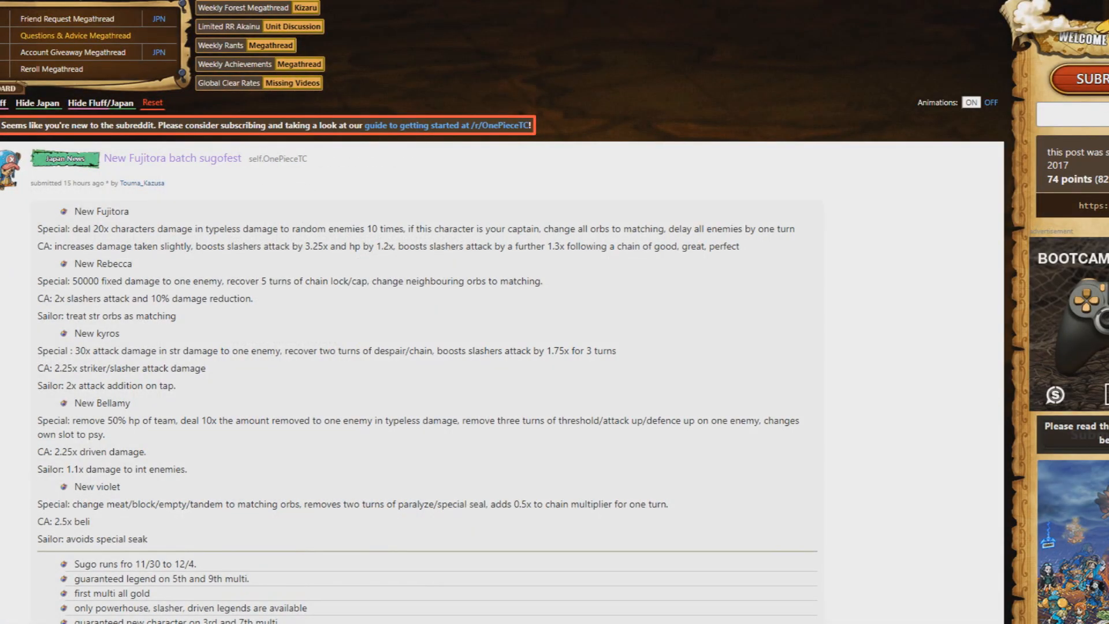
Scroll the r/OnePieceTC 'New Fujitora batch sugofest' post to view the new unit details
{"action": "scroll", "scroll_direction": "down", "scroll_amount": 3}
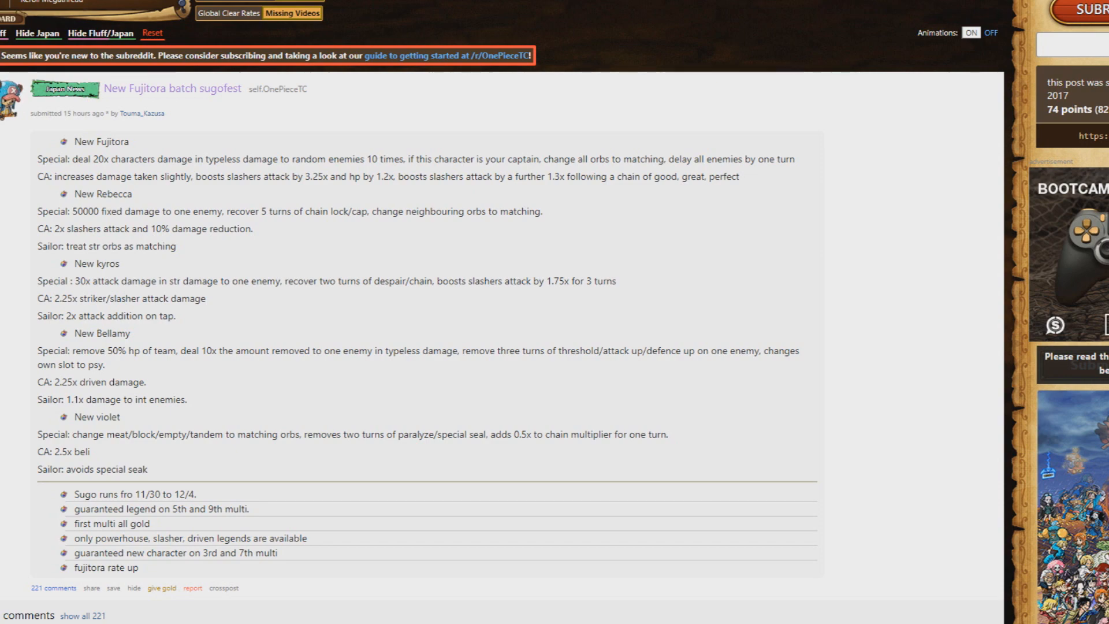
Scroll past the unit details down to the comments section with its rules banner
{"action": "scroll", "scroll_direction": "down", "scroll_amount": 3}
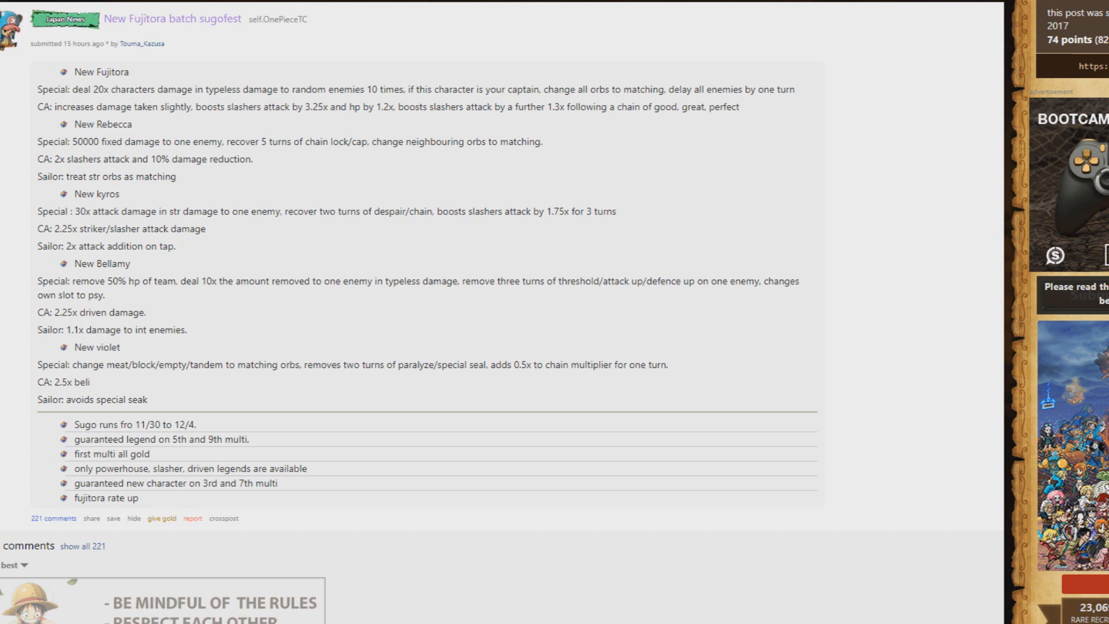
{"action": "scroll", "scroll_direction": "down", "scroll_amount": 3}
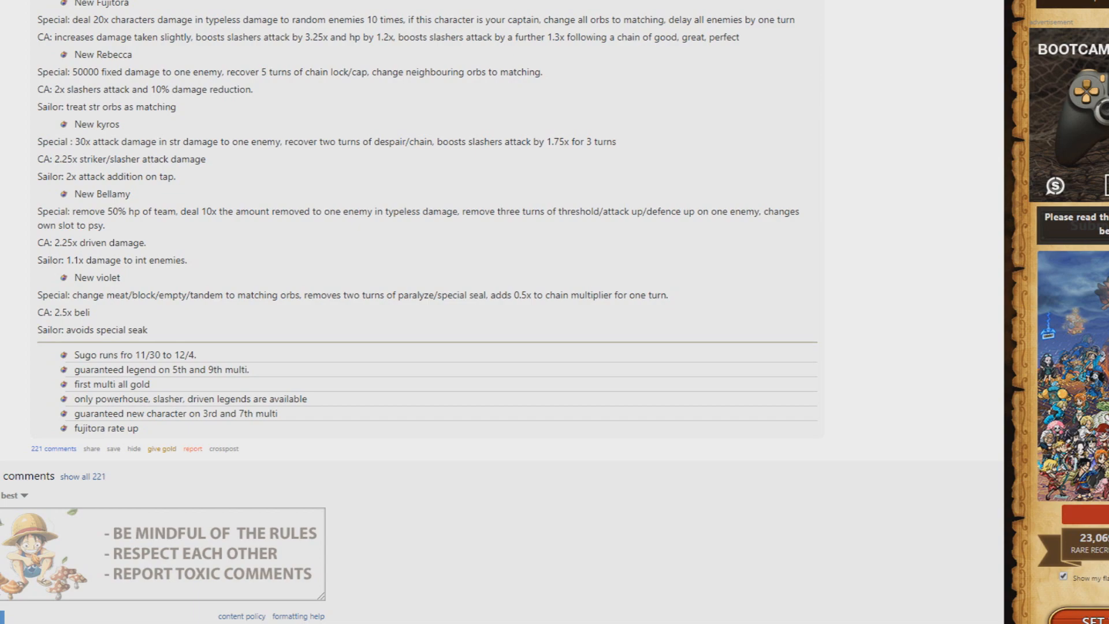
{"action": "scroll", "scroll_direction": "up", "scroll_amount": 3}
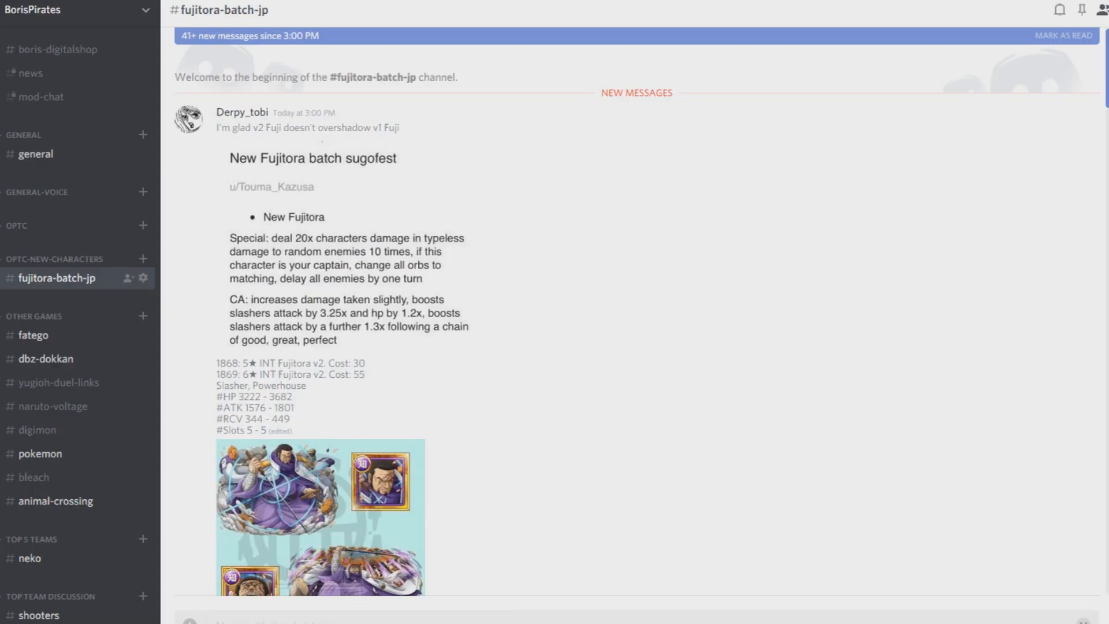
{"action": "mouse_move", "coordinate": [45, 358]}
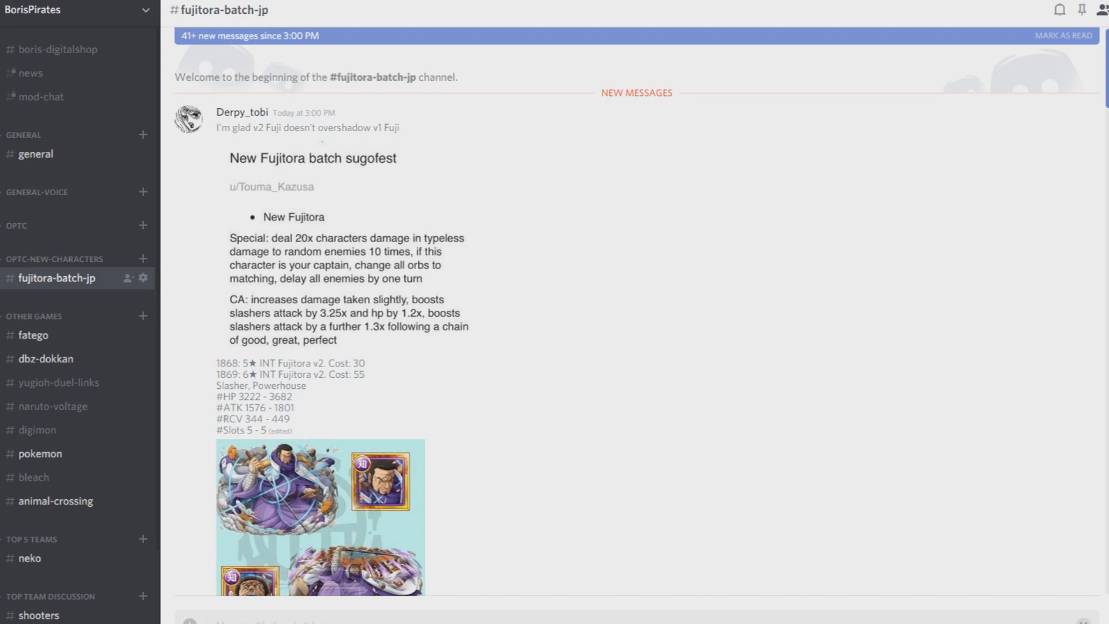
{"action": "scroll", "scroll_direction": "down", "scroll_amount": 3}
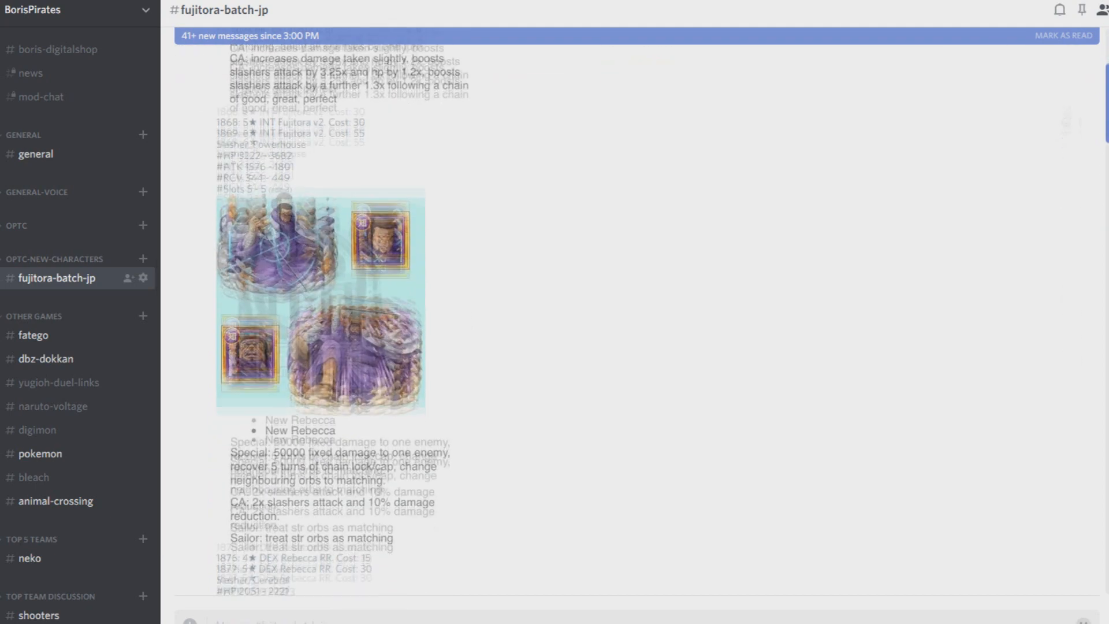
{"action": "scroll", "scroll_direction": "down", "scroll_amount": 3}
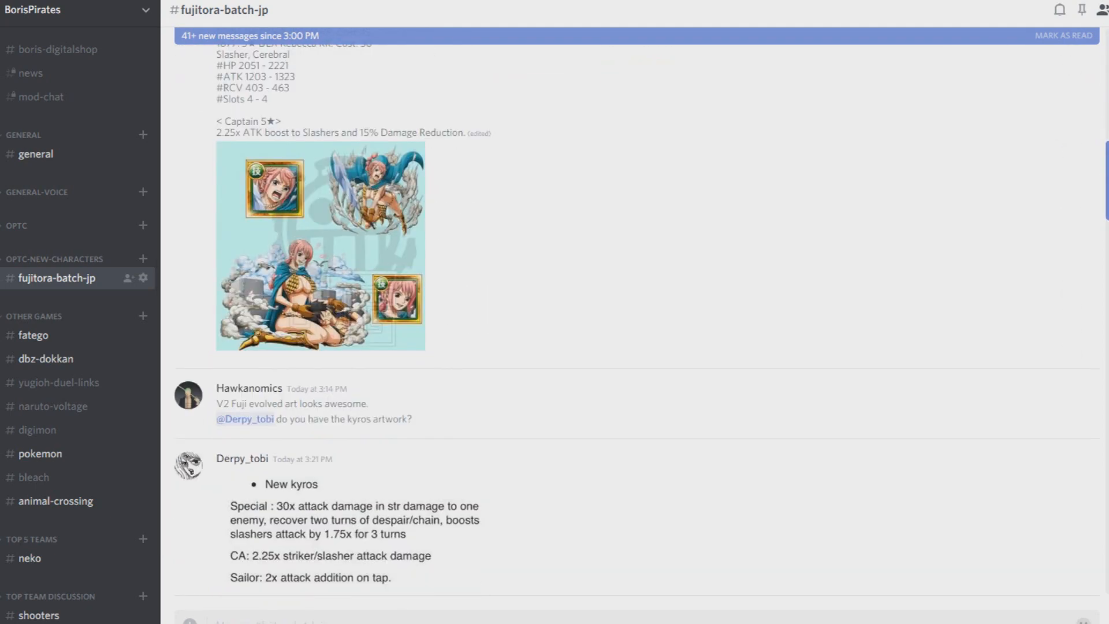
{"action": "scroll", "scroll_direction": "up", "scroll_amount": 3}
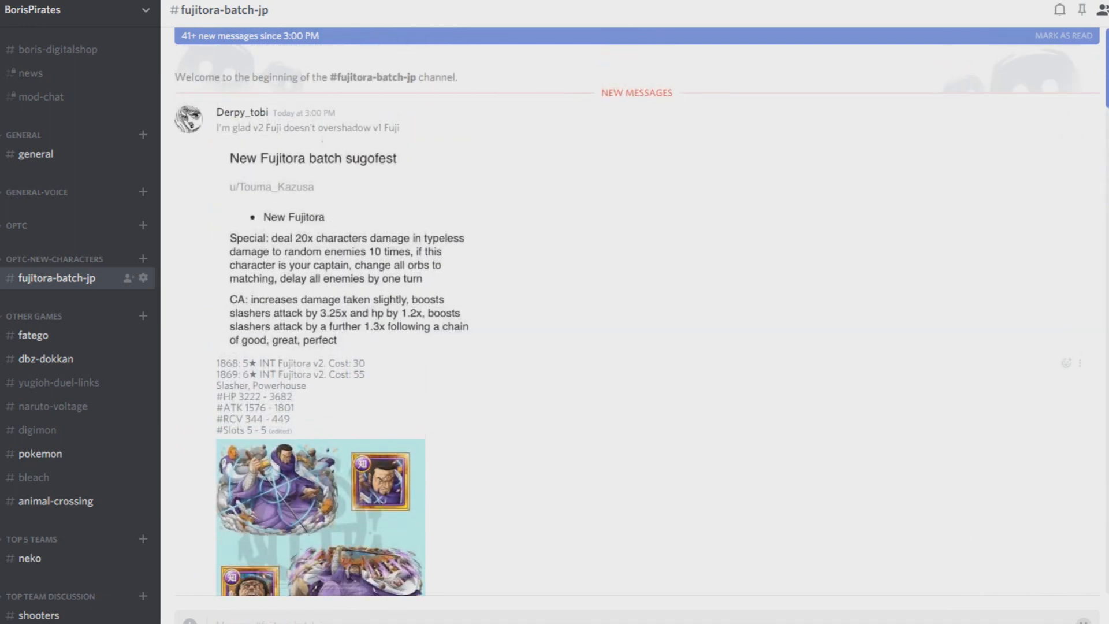